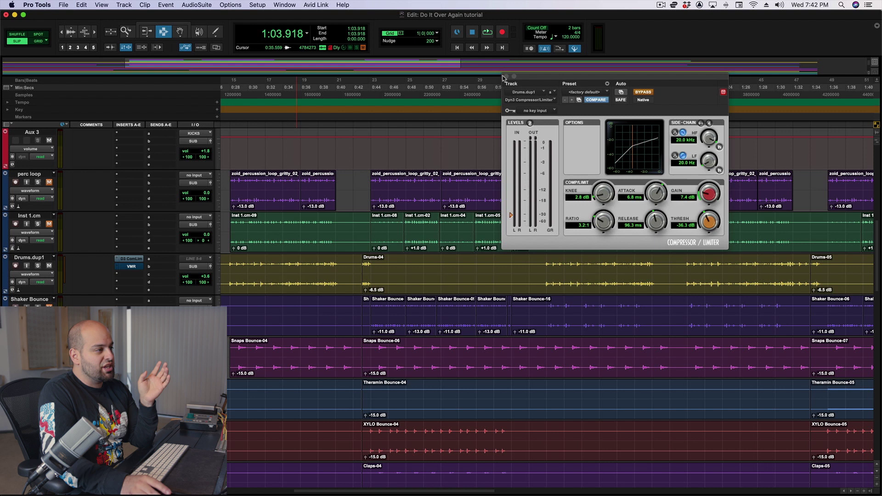
- Close the Drums.dup1 Dyn3 Compressor/Limiter window and start playback
left_click(723, 92)
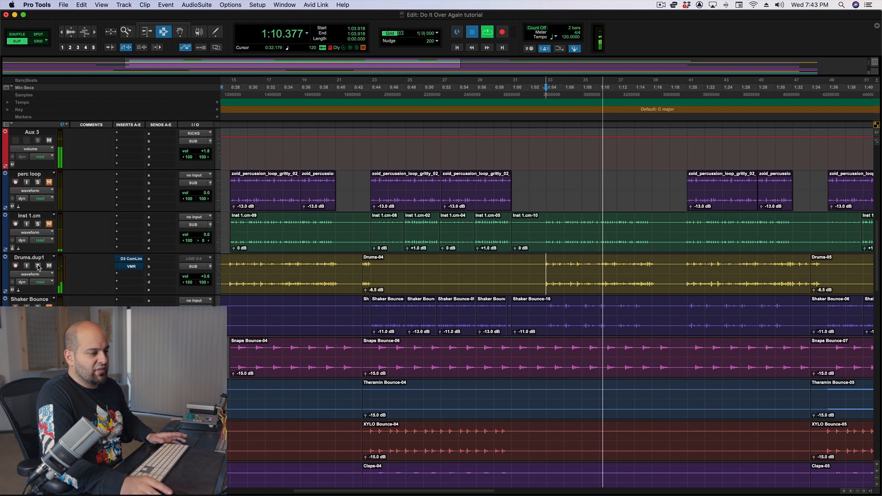
- Reopen the Drums.dup1 compressor and bypass it to compare against the uncompressed drums
left_click(130, 258)
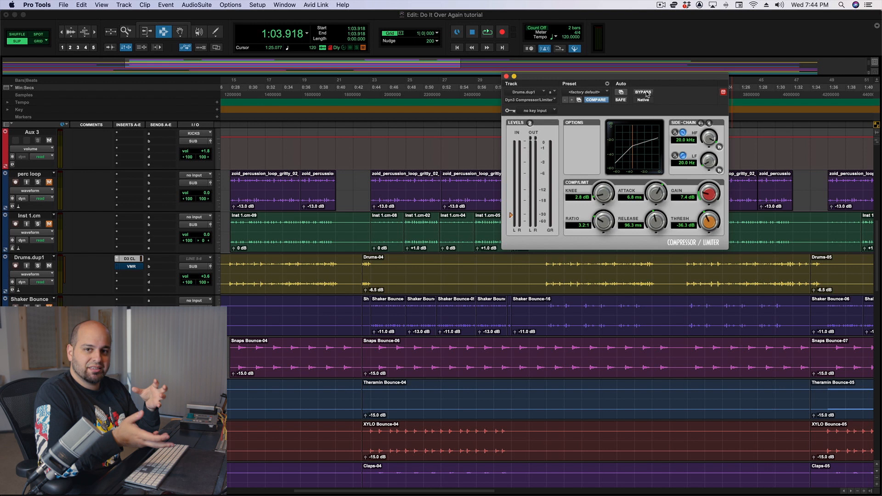
left_click(506, 76)
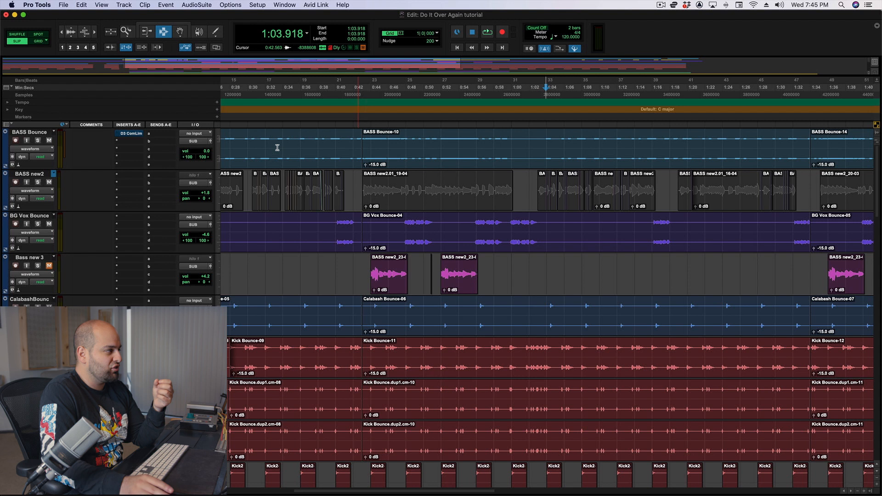
mouse_move(37, 140)
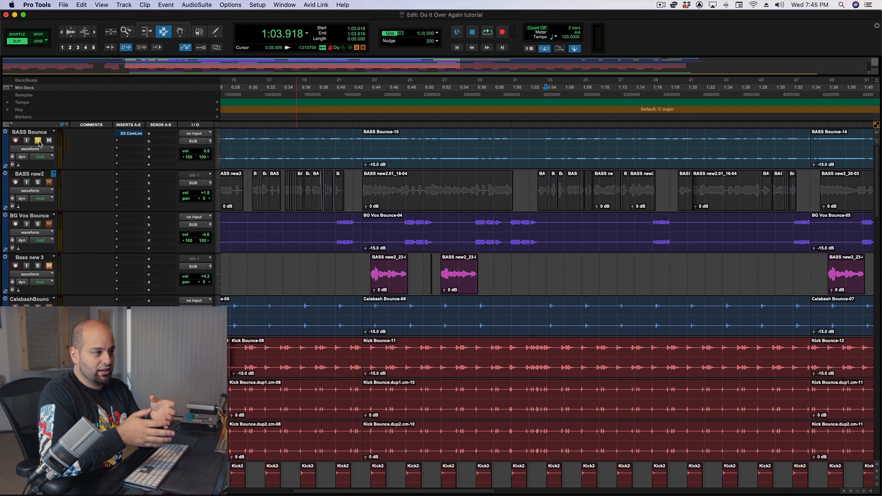
- Open the BASS Bounce Dyn3 compressor showing 300 ms attack, 2.0:1 ratio, -49.3 dB threshold
left_click(130, 134)
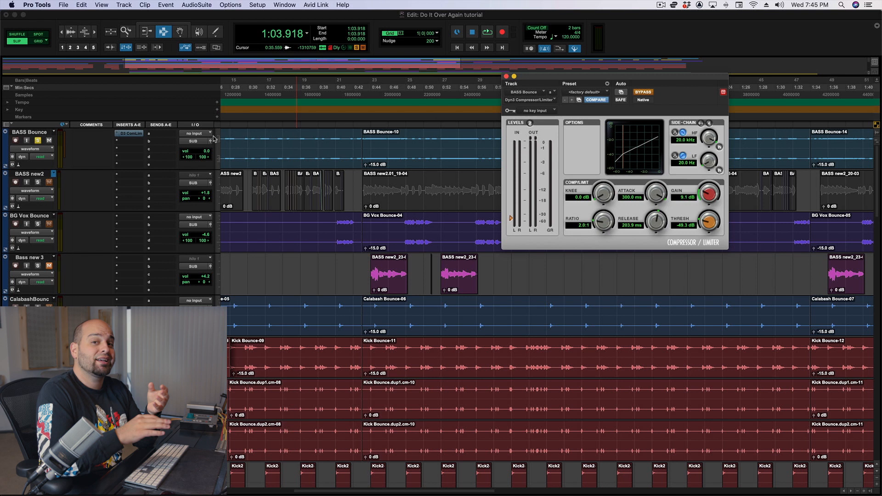
- Close the BASS Bounce compressor window and scroll down the Edit window
left_click(487, 32)
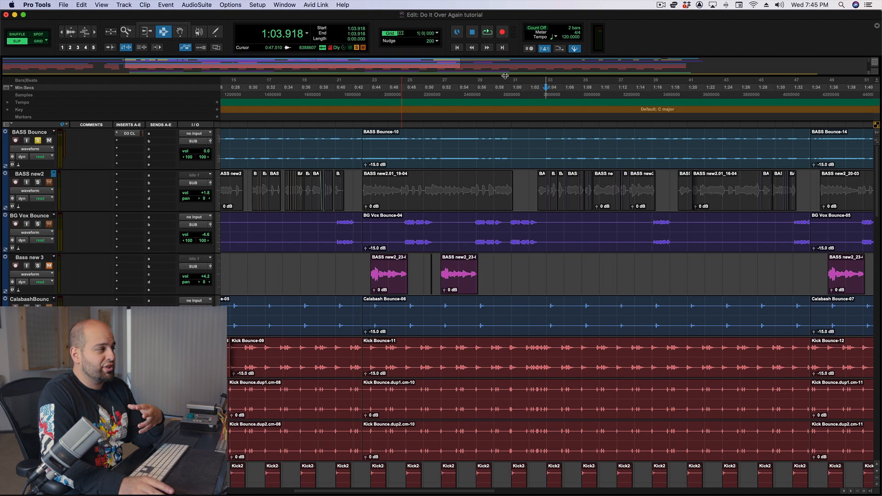
scroll("down", 3)
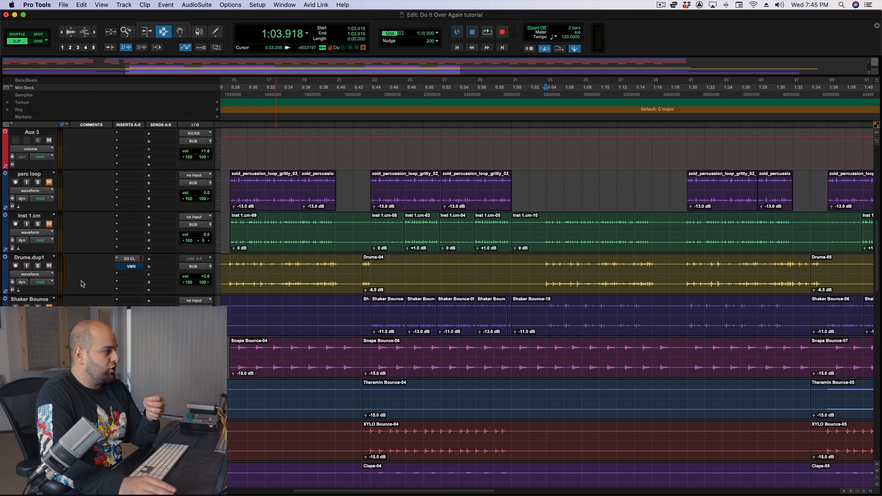
- Open the Drums.dup1 D3 CL insert, then view a verse vocal compressor (1.9:1, -41 dB)
left_click(129, 258)
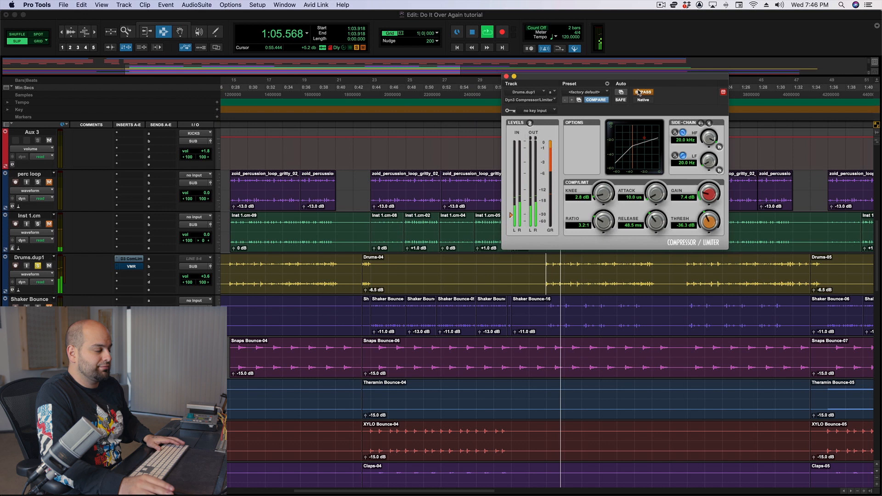
left_click(643, 92)
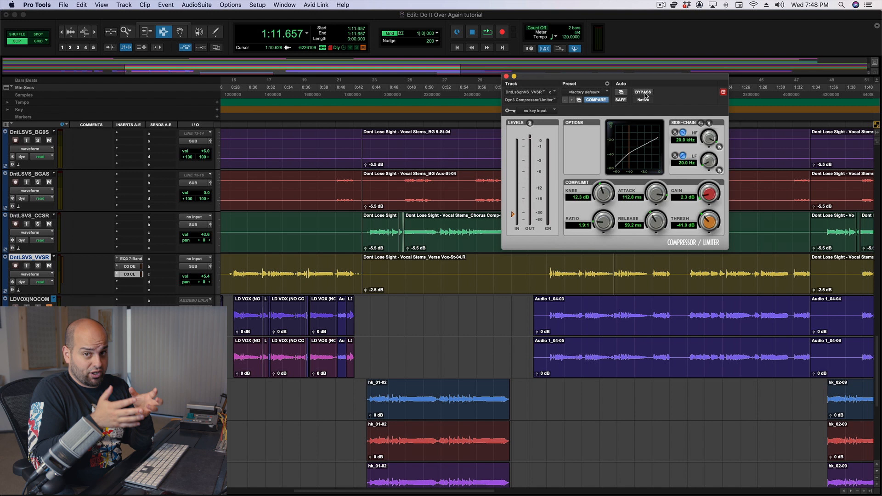
mouse_move(494, 83)
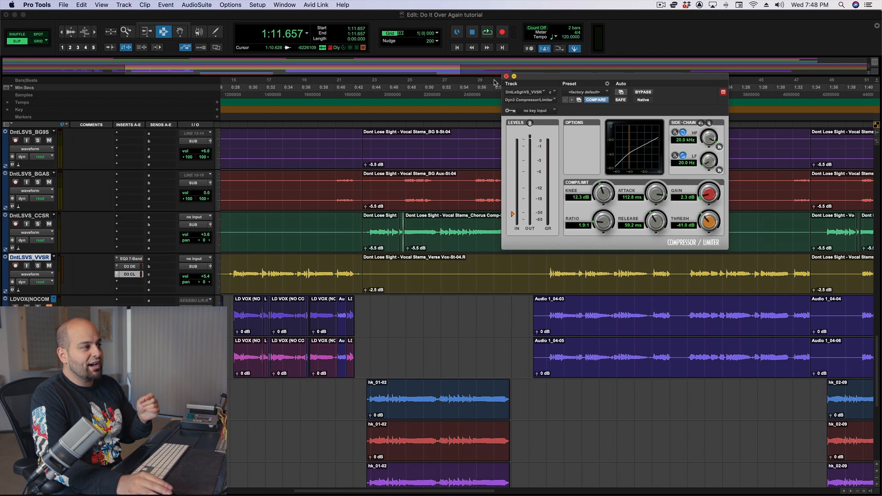
- Close the vocal compressor and reopen Drums.dup1's, showing 1.0 ms attack, 3.2:1 ratio
left_click(506, 76)
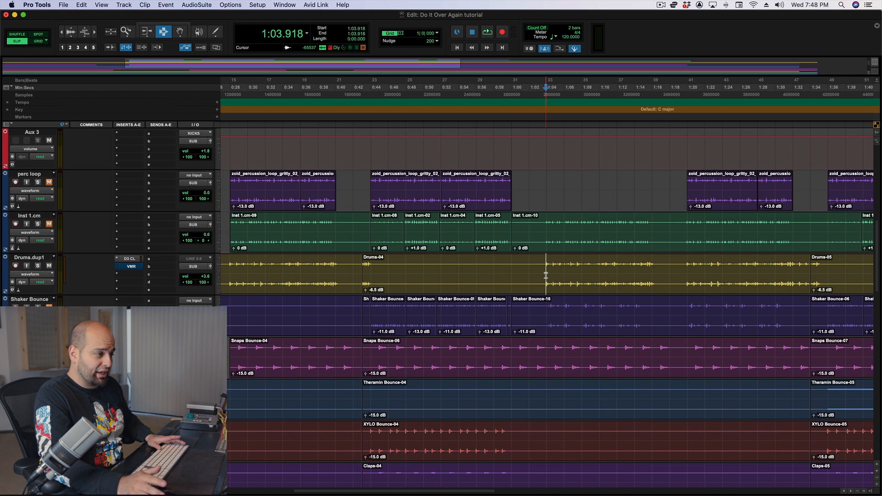
left_click(130, 259)
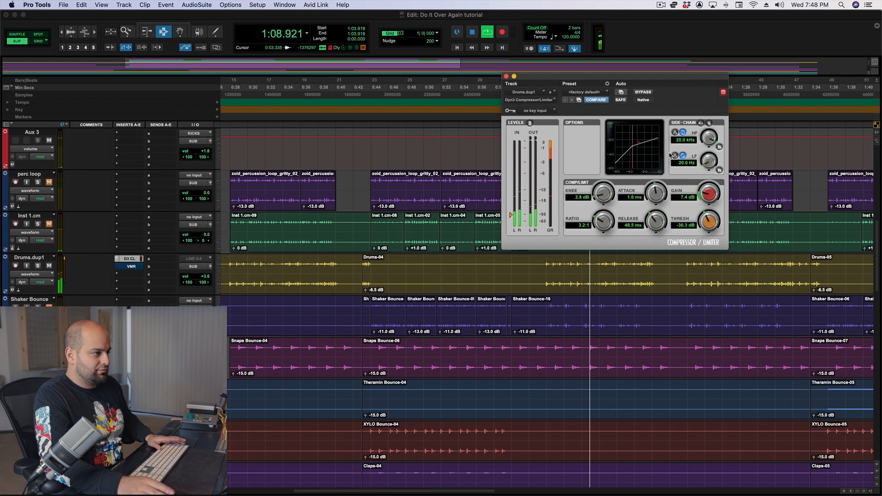